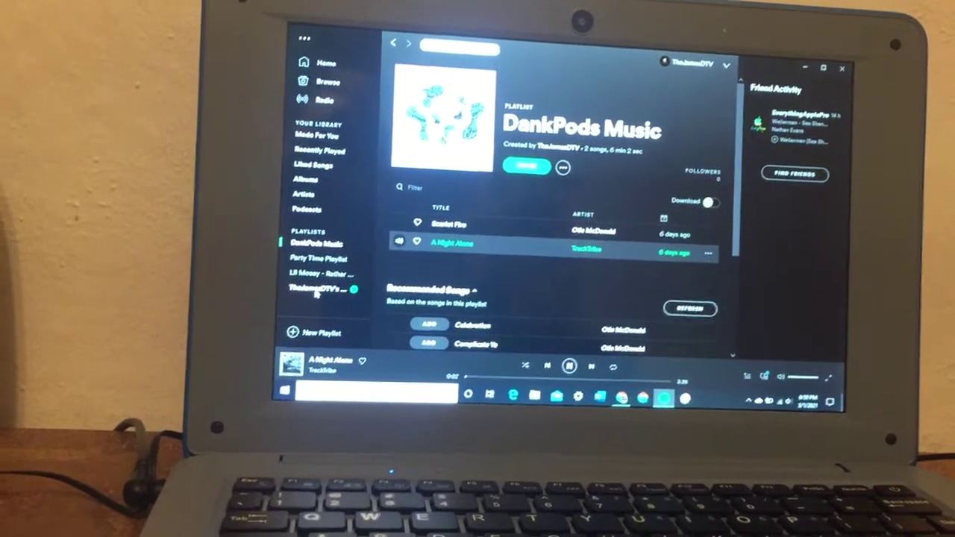
Step: Open the 32-song TheJamesDTV's Music playlist and play the track 'Fallen Angels'
{"action": "left_click", "coordinate": [313, 285]}
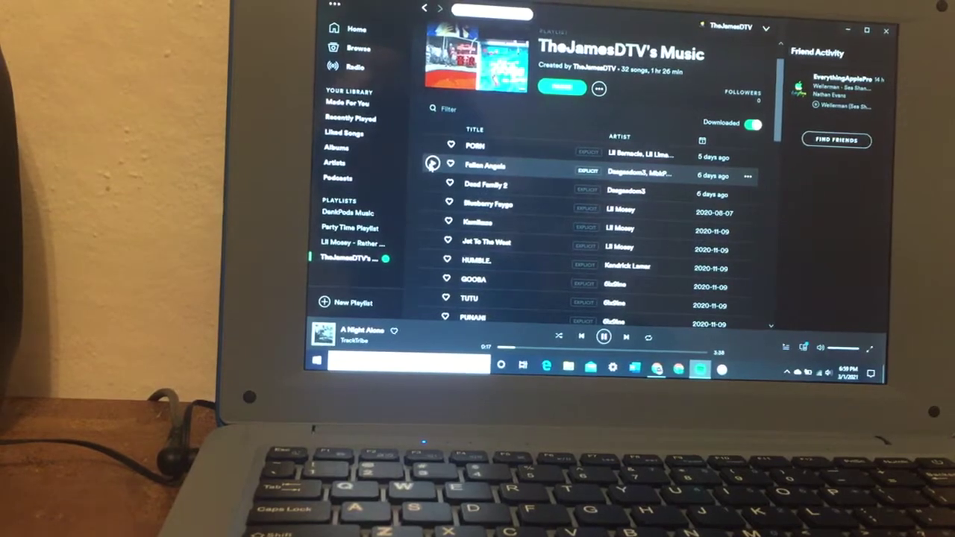
{"action": "double_click", "coordinate": [483, 165]}
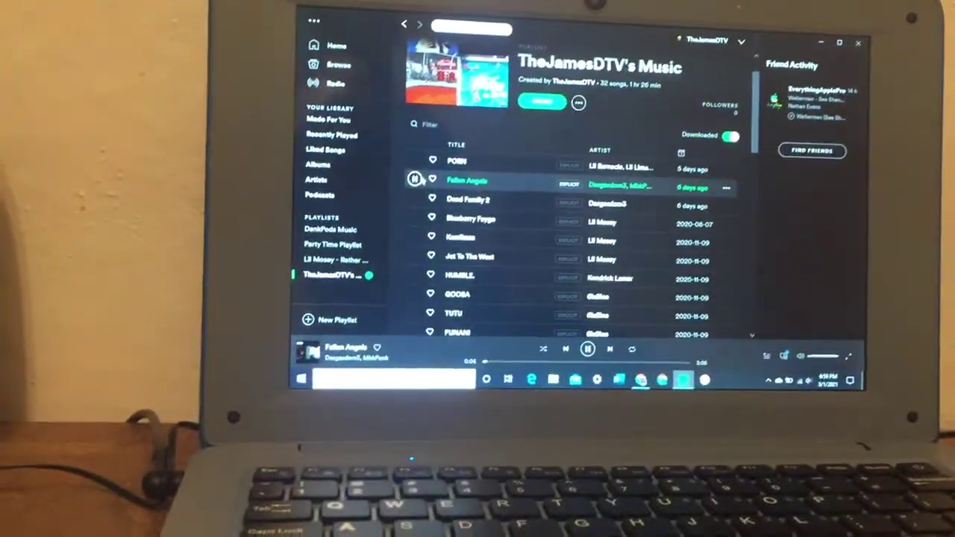